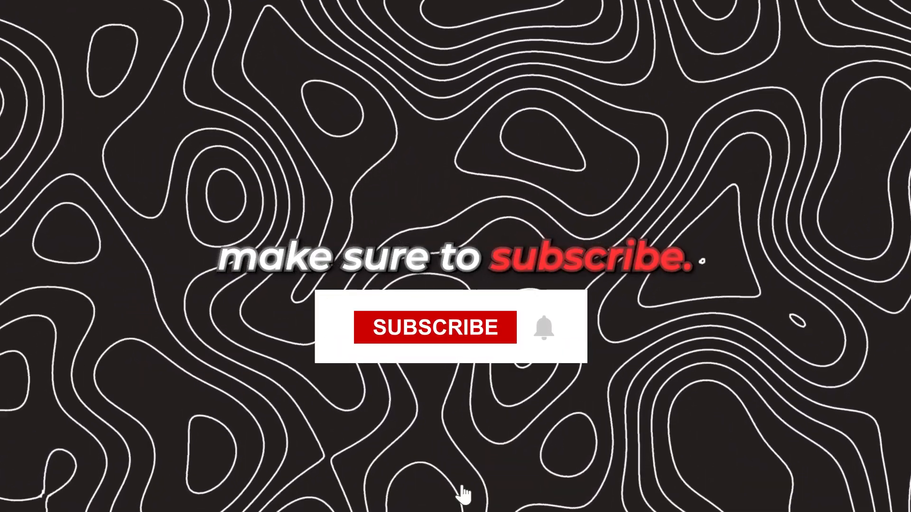
- Bring up Discord's authorization page for adding the Maki.gg bot via its invite link
{"action": "left_click", "coordinate": [434, 327]}
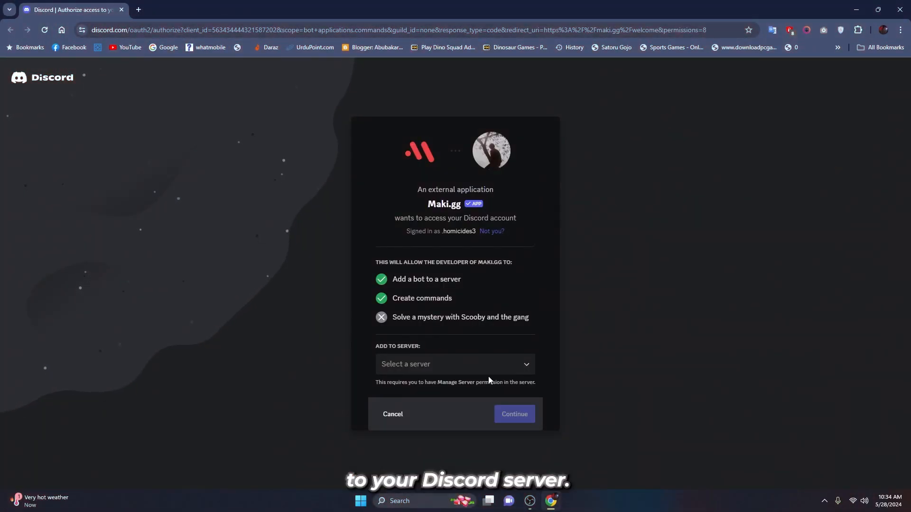
- Authorize Maki.gg on tutorial server with administrator rights and log in to its dashboard
{"action": "left_click", "coordinate": [455, 365]}
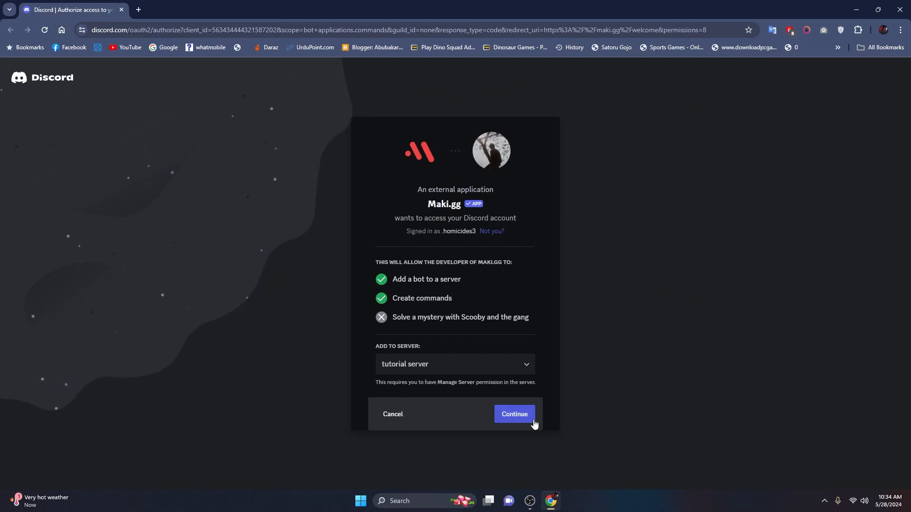
{"action": "left_click", "coordinate": [514, 414]}
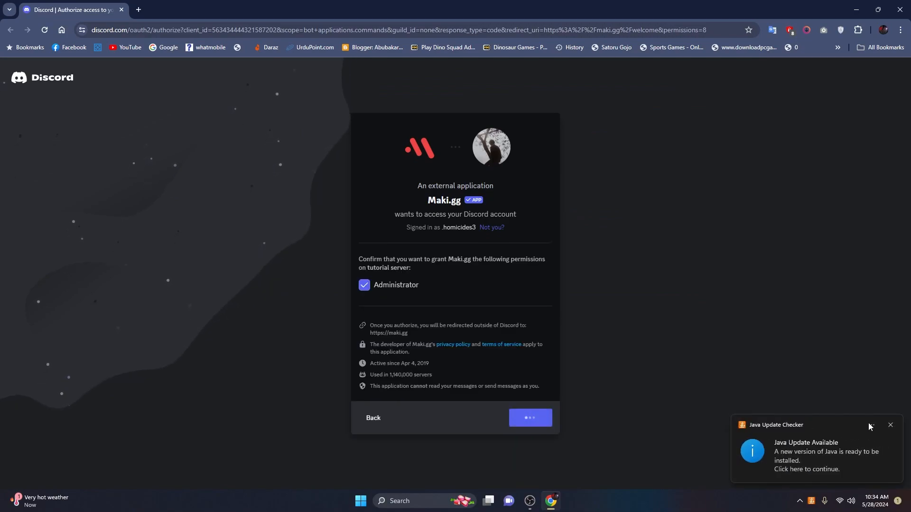
{"action": "left_click", "coordinate": [528, 417]}
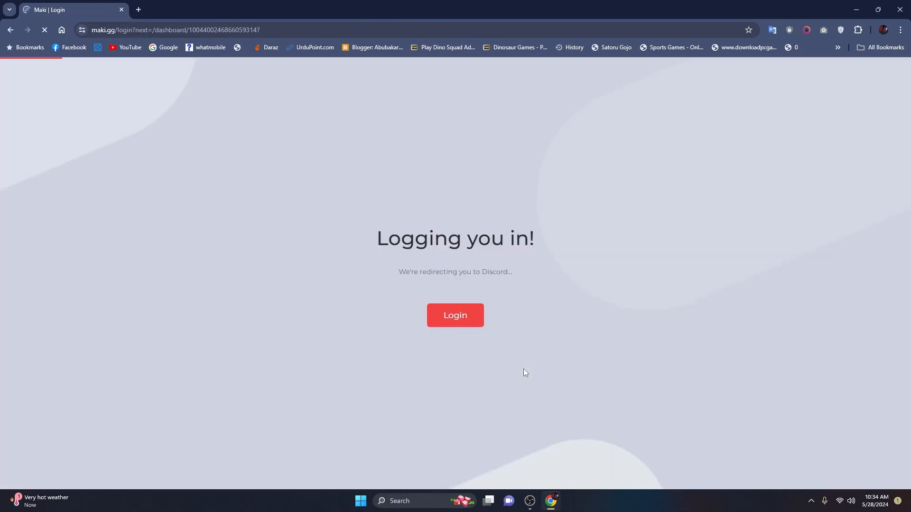
{"action": "left_click", "coordinate": [455, 315]}
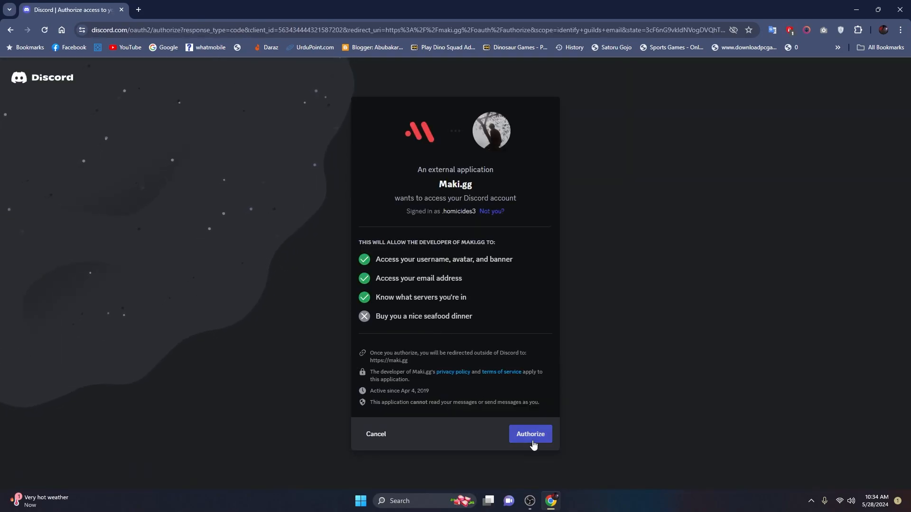
{"action": "left_click", "coordinate": [530, 434]}
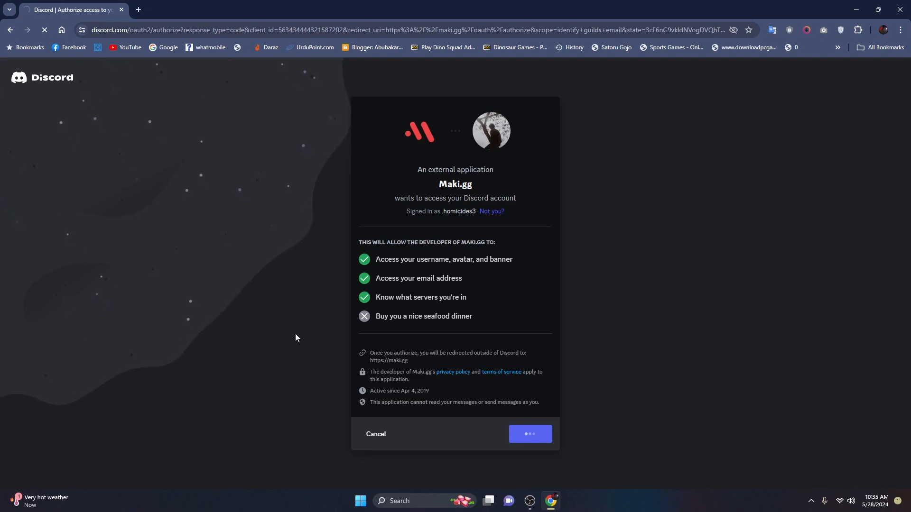
{"action": "left_click", "coordinate": [529, 433]}
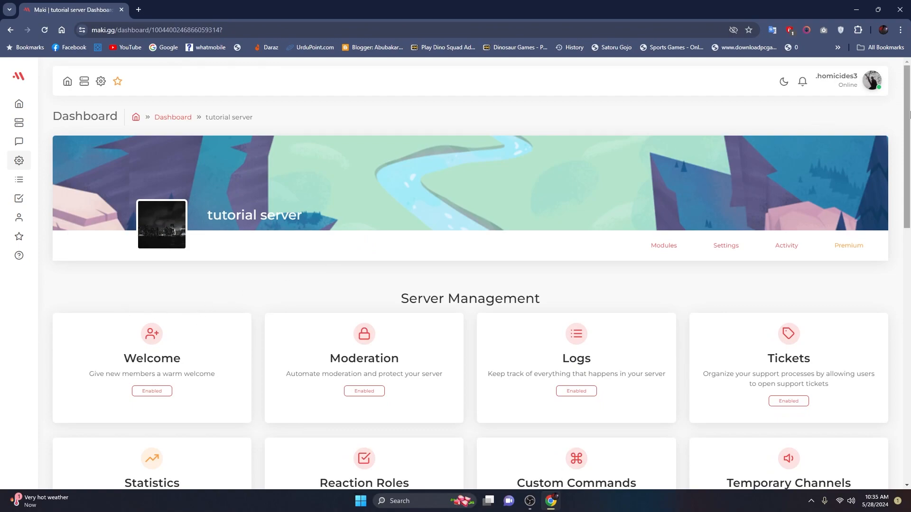
- Reach the Levels module under Engagement & Fun and select the whole default level-up message
{"action": "scroll", "scroll_direction": "down", "scroll_amount": 3}
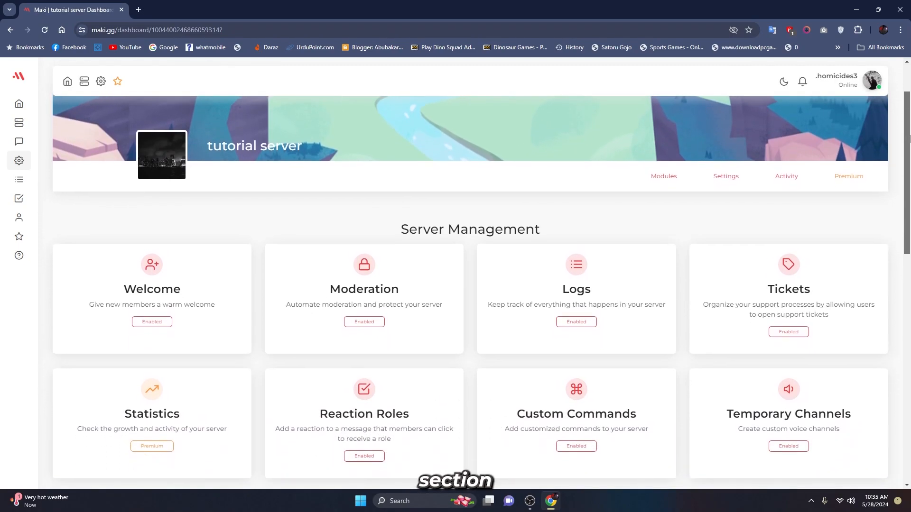
{"action": "scroll", "scroll_direction": "down", "scroll_amount": 3}
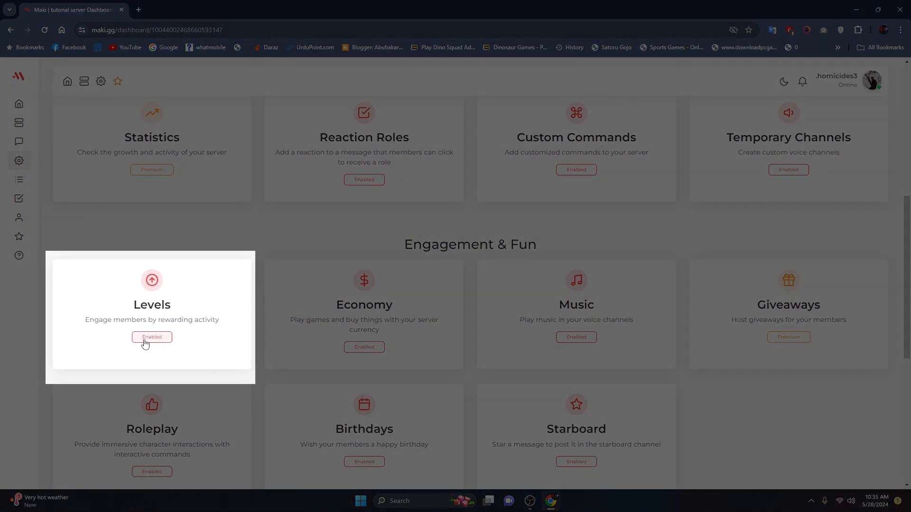
{"action": "left_click", "coordinate": [152, 314]}
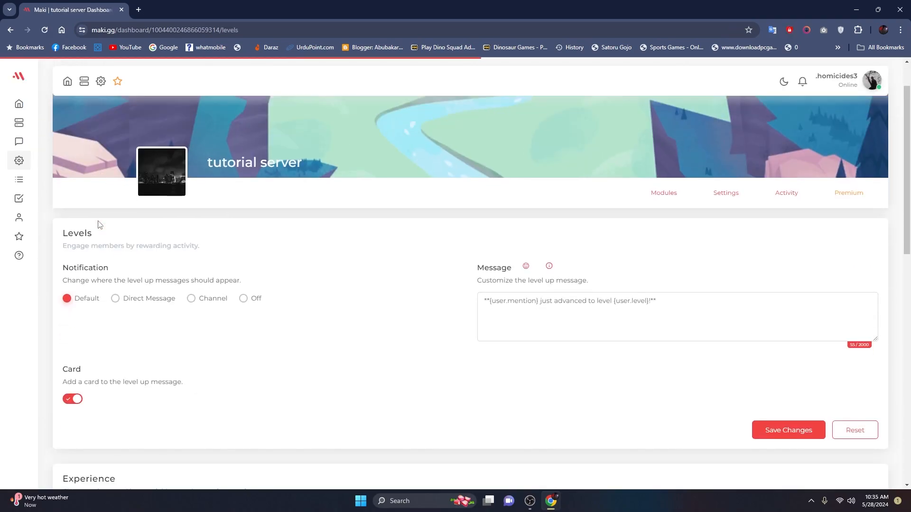
{"action": "double_click", "coordinate": [629, 258]}
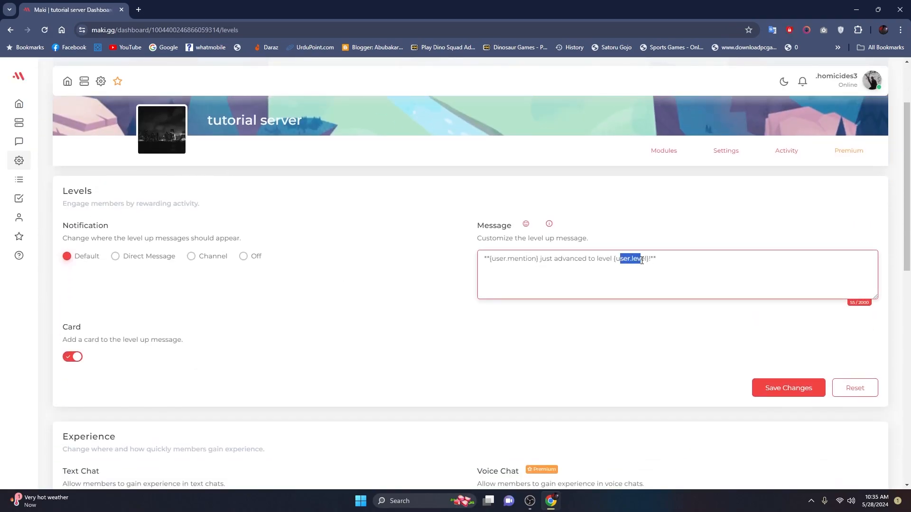
{"action": "key", "text": "ctrl+a"}
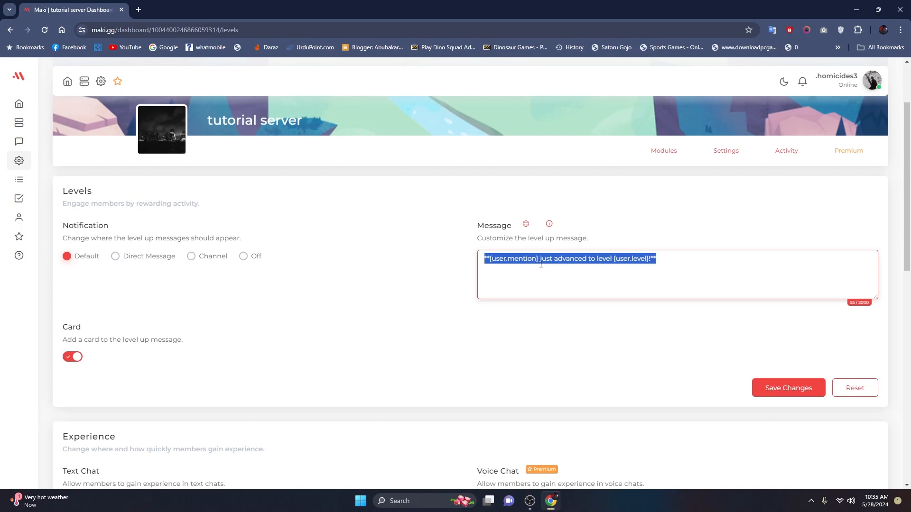
{"action": "scroll", "scroll_direction": "down", "scroll_amount": 3}
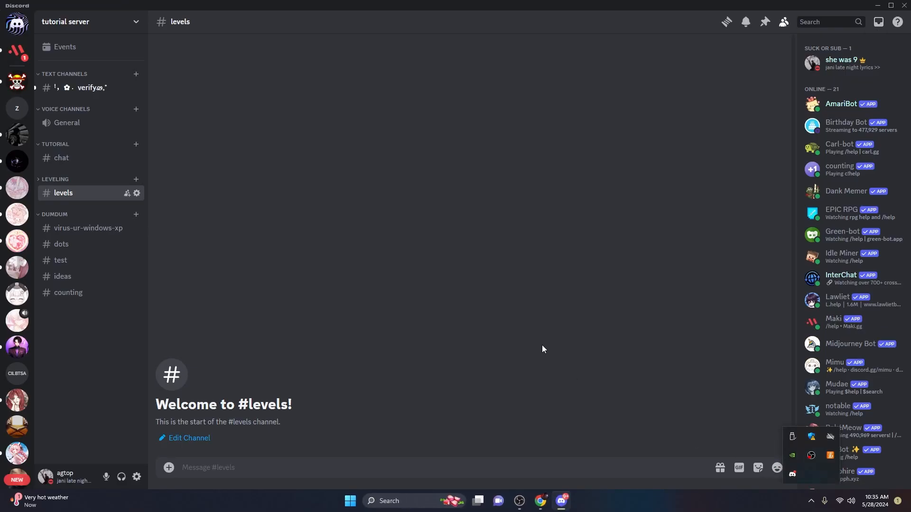
- Reach the Maki.gg role's permissions in Server Settings > Roles
{"action": "left_click", "coordinate": [833, 318]}
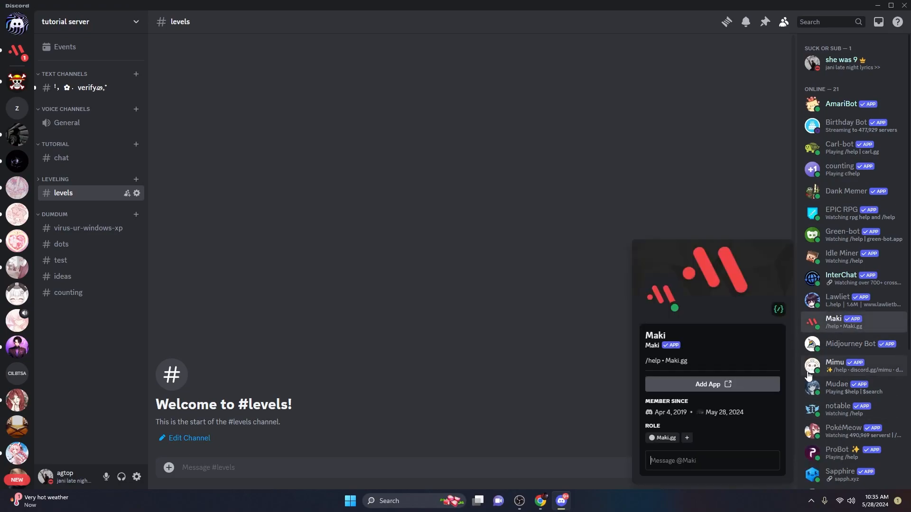
{"action": "left_click", "coordinate": [686, 438]}
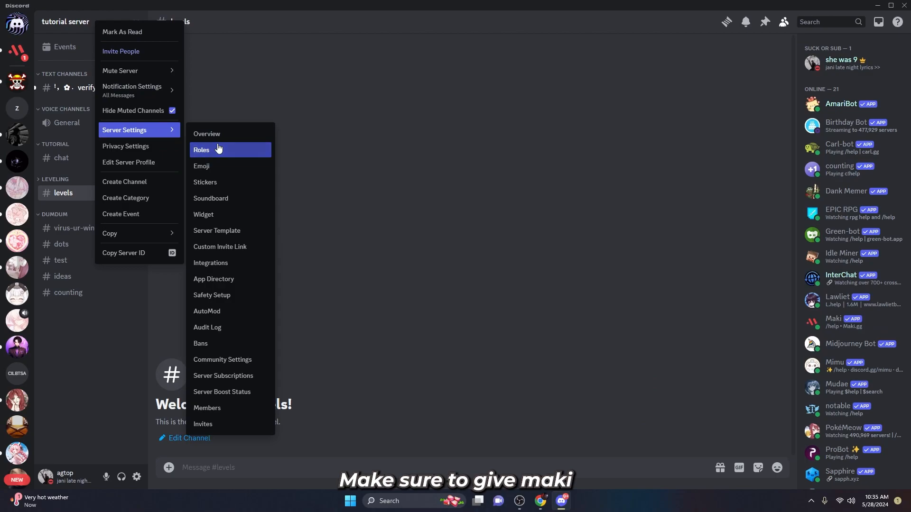
{"action": "left_click", "coordinate": [201, 149]}
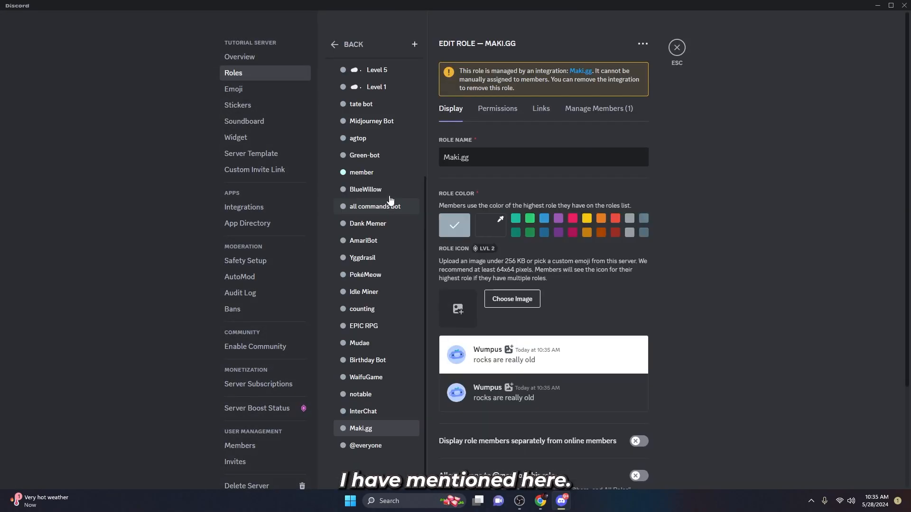
{"action": "left_click", "coordinate": [497, 108]}
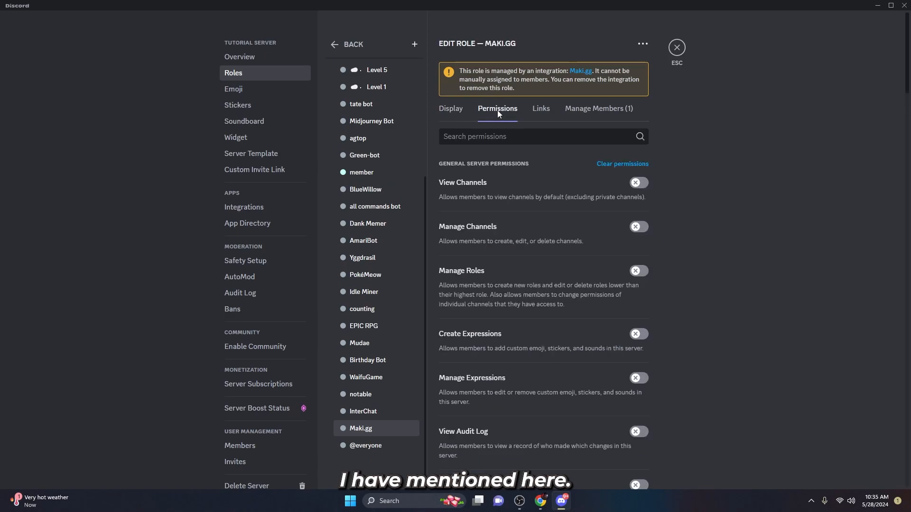
- Switch on Manage Server and Use External Emoji for the Maki.gg role and leave settings
{"action": "scroll", "scroll_direction": "down", "scroll_amount": 3}
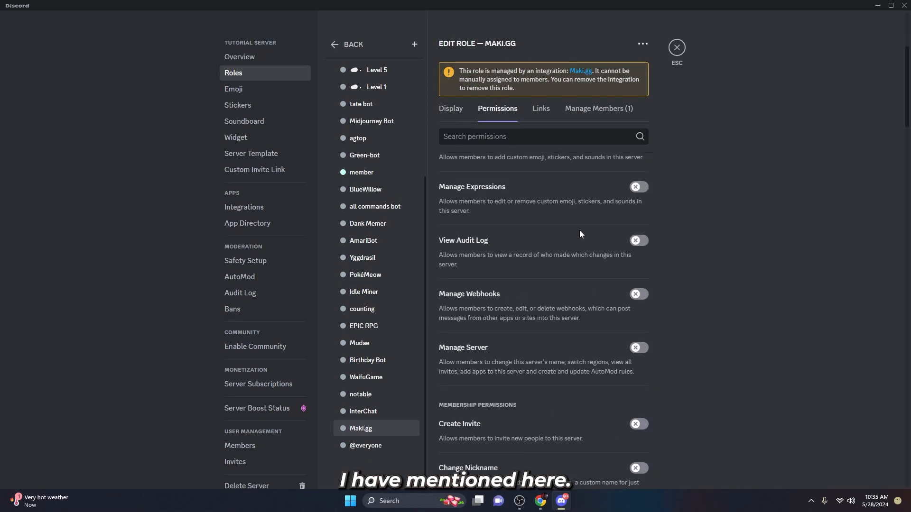
{"action": "scroll", "scroll_direction": "up", "scroll_amount": 3}
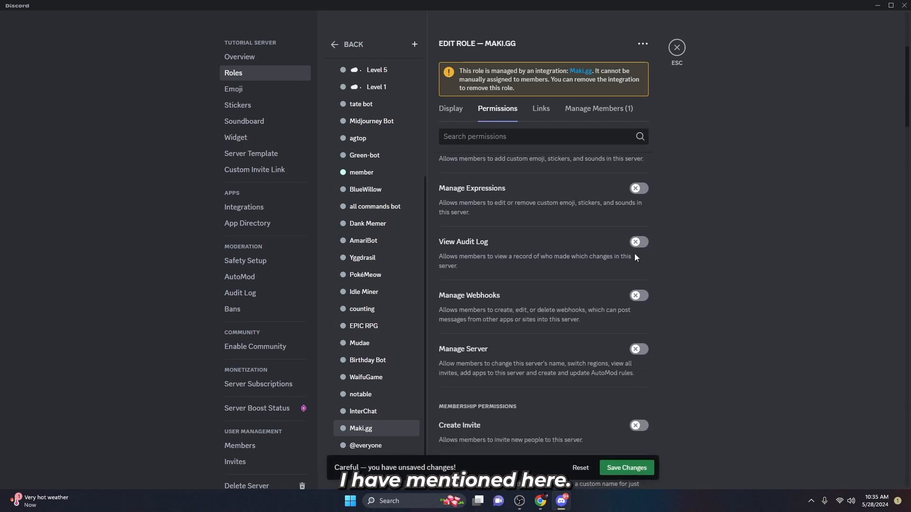
{"action": "left_click", "coordinate": [637, 349]}
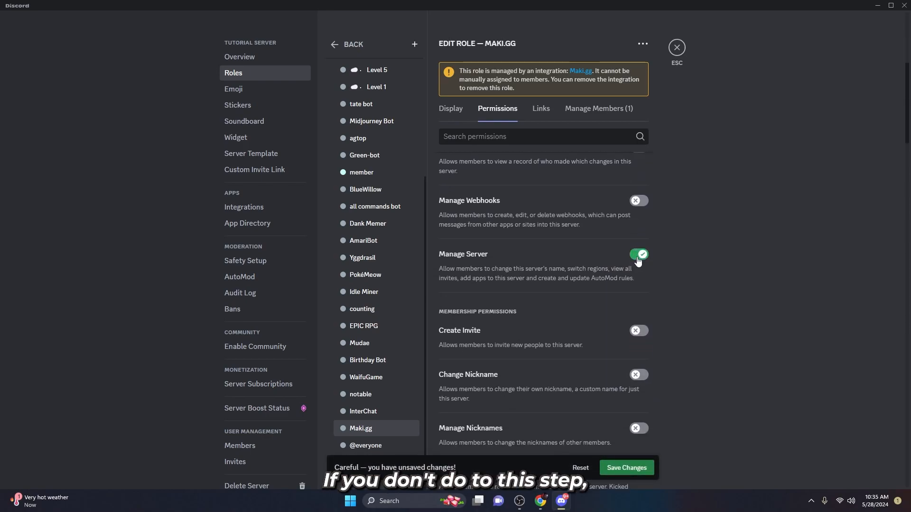
{"action": "scroll", "scroll_direction": "down", "scroll_amount": 3}
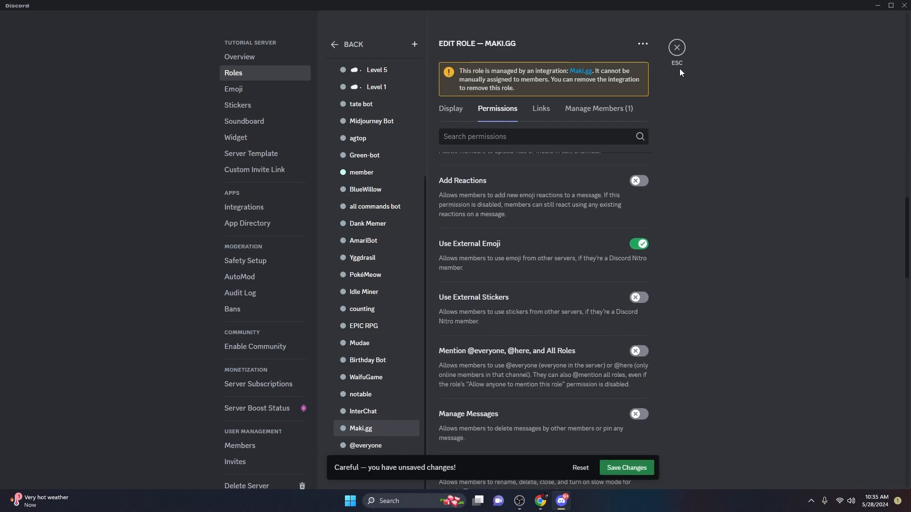
{"action": "left_click", "coordinate": [677, 48]}
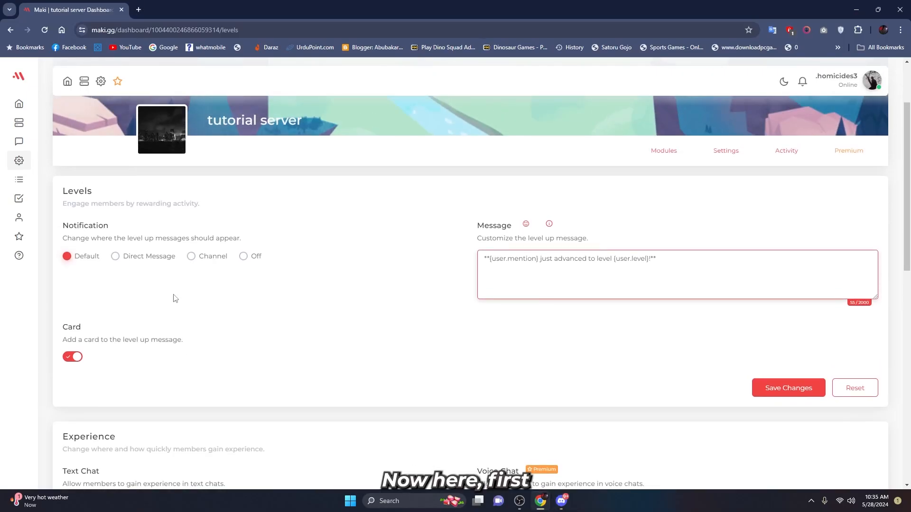
- Set level-up notifications to Channel mode, posting in the levels channel
{"action": "left_click", "coordinate": [191, 256]}
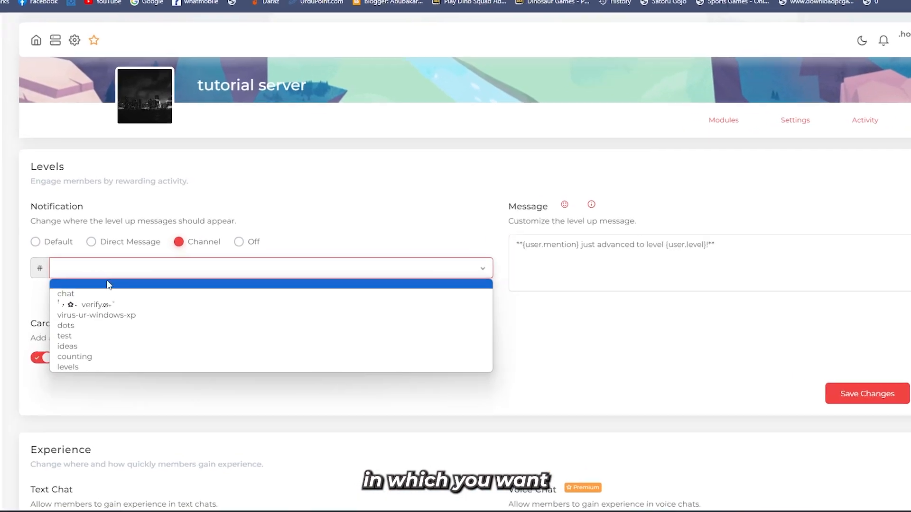
{"action": "left_click", "coordinate": [68, 366]}
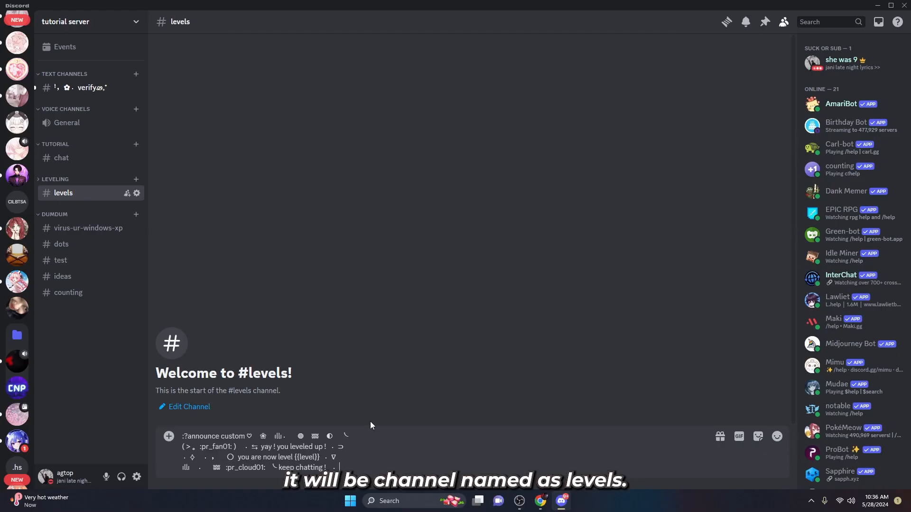
- Draft a bolded aesthetic level-up message in #levels with a server emoji and level placeholder
{"action": "double_click", "coordinate": [213, 437]}
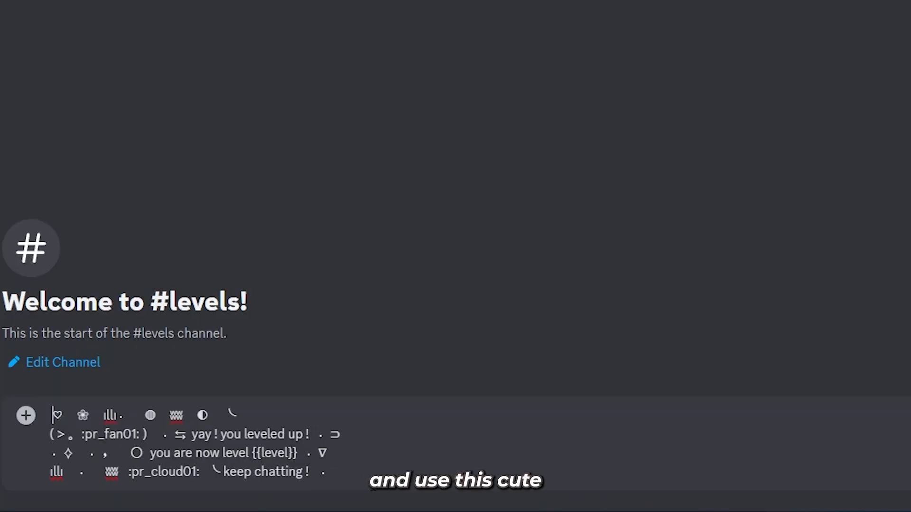
{"action": "type", "text": "**"}
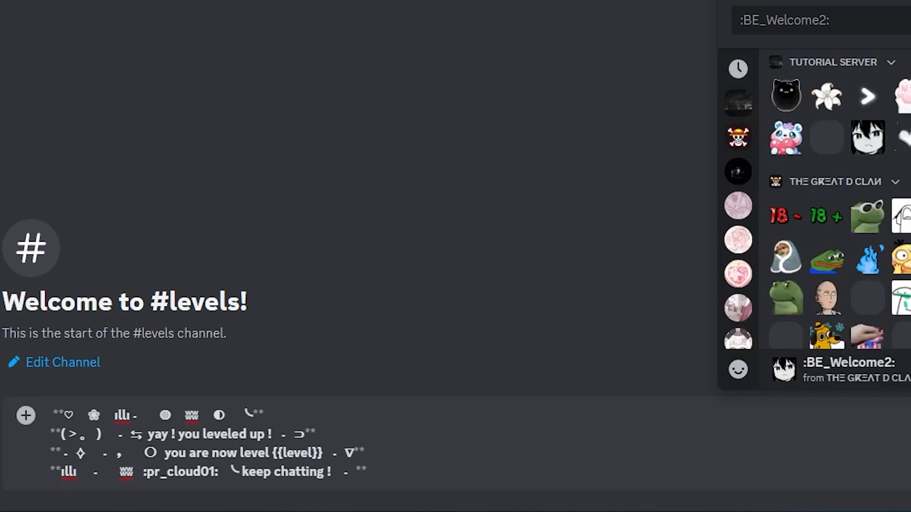
{"action": "mouse_move", "coordinate": [826, 96]}
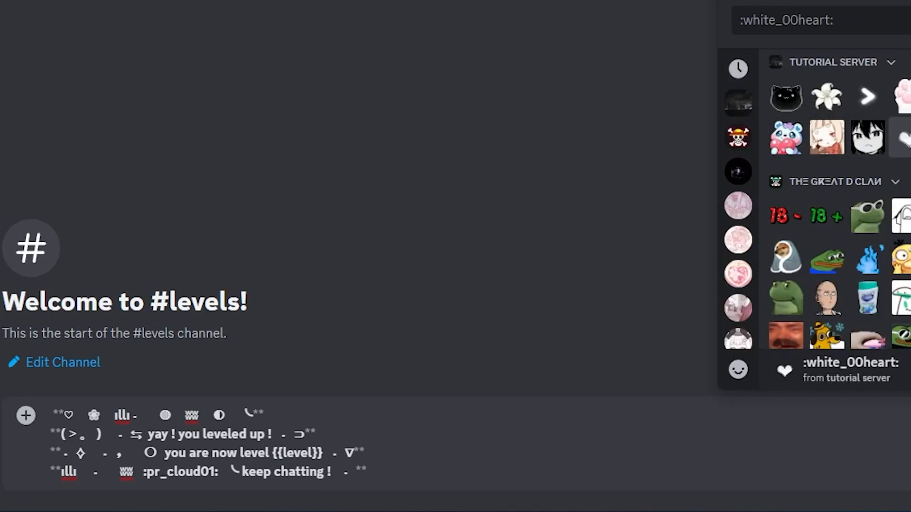
{"action": "left_click", "coordinate": [786, 138]}
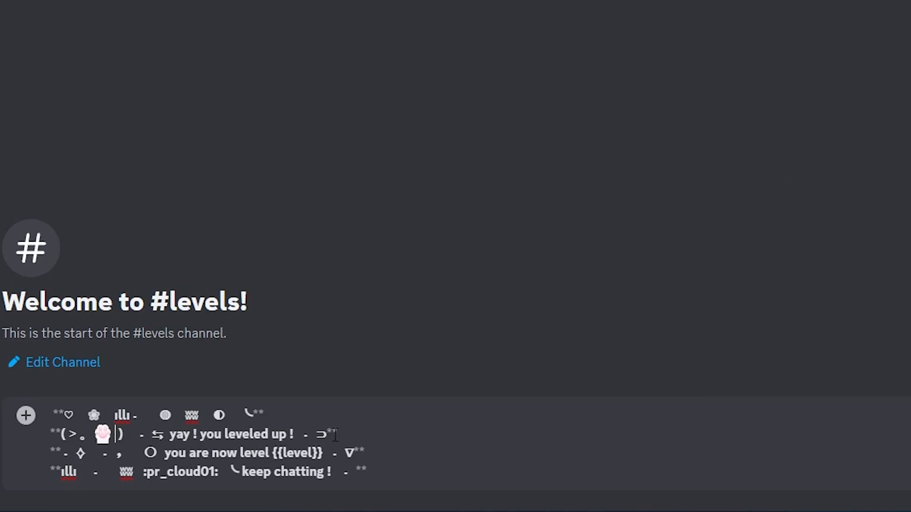
{"action": "double_click", "coordinate": [200, 471]}
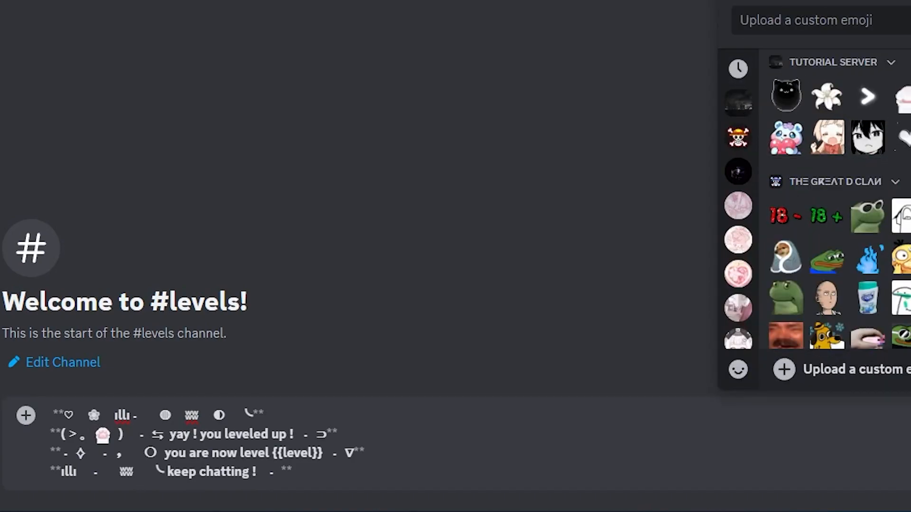
{"action": "mouse_move", "coordinate": [868, 96]}
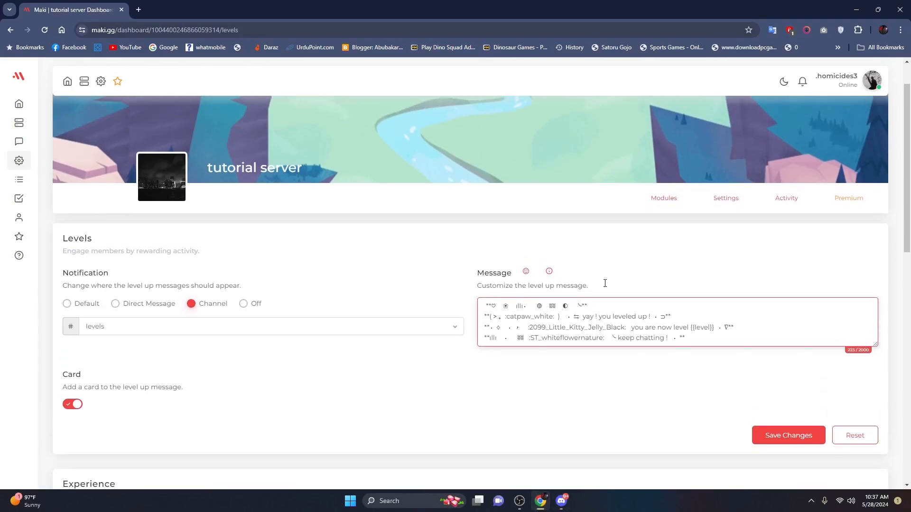
{"action": "mouse_move", "coordinate": [660, 383]}
{"action": "type", "text": "{user.mention} "}
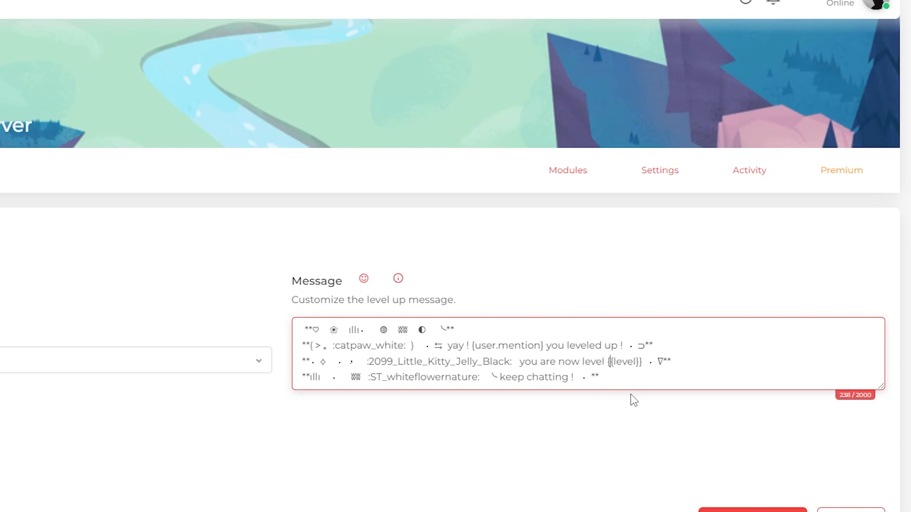
- Fix the placeholder to {level}, keep {user.mention}, and save the new level-up message
{"action": "key", "text": "Backspace"}
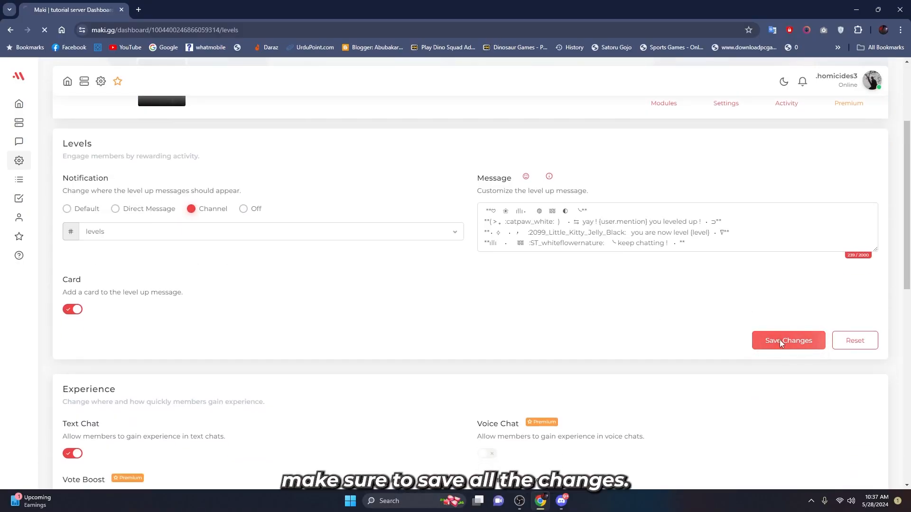
{"action": "left_click", "coordinate": [788, 341]}
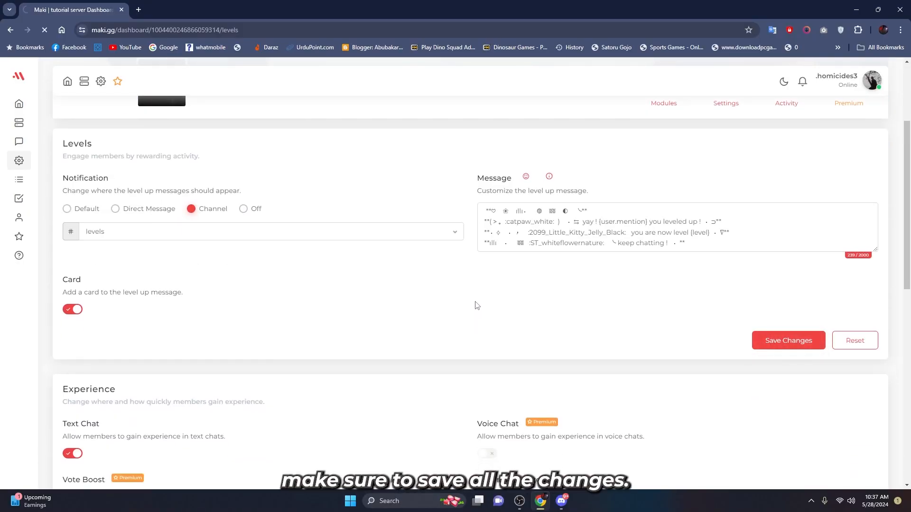
{"action": "mouse_move", "coordinate": [410, 290]}
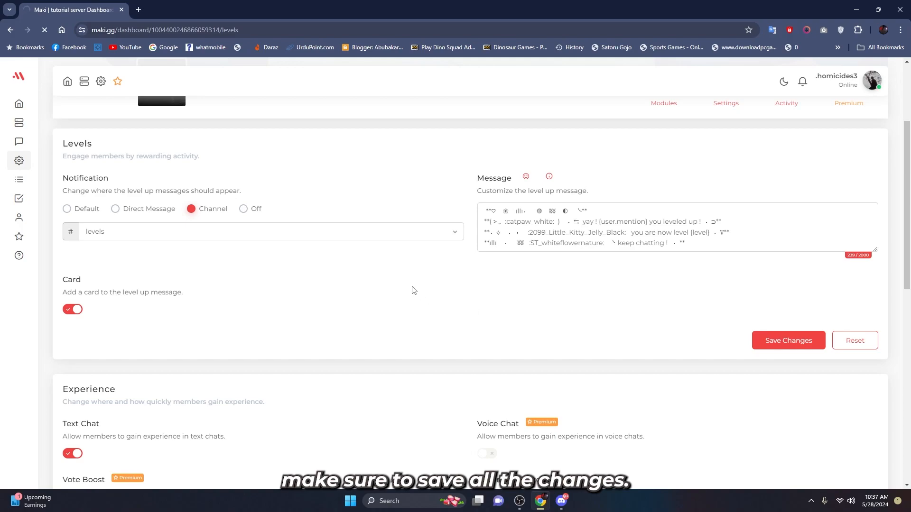
{"action": "scroll", "scroll_direction": "down", "scroll_amount": 3}
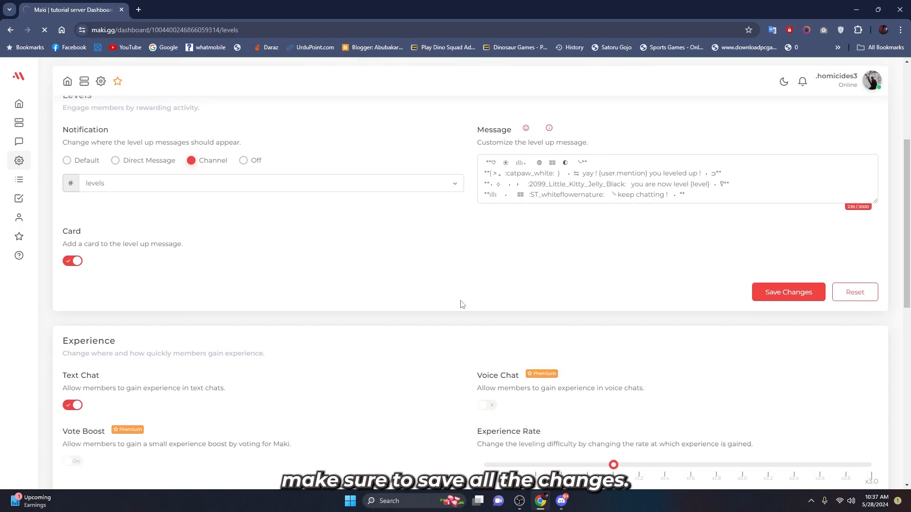
{"action": "scroll", "scroll_direction": "down", "scroll_amount": 3}
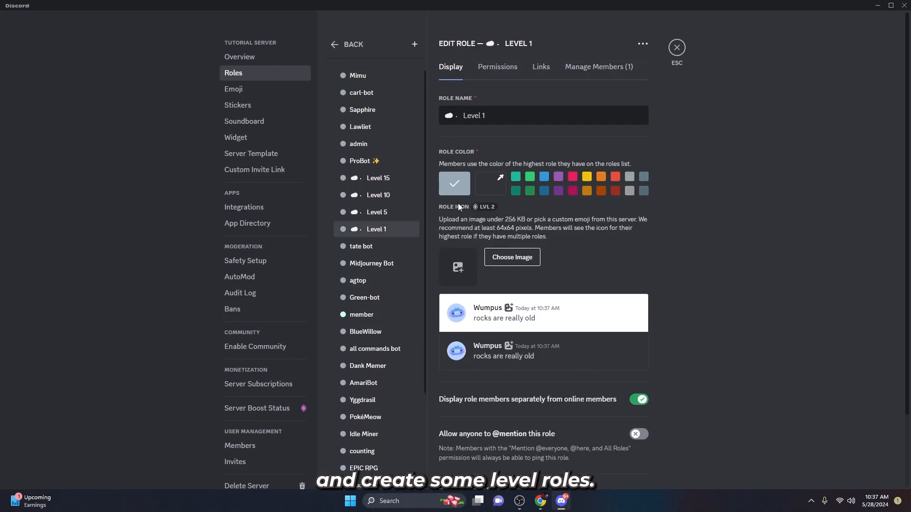
- View the Level 15 role in Roles, then go back to the #levels channel
{"action": "left_click", "coordinate": [378, 178]}
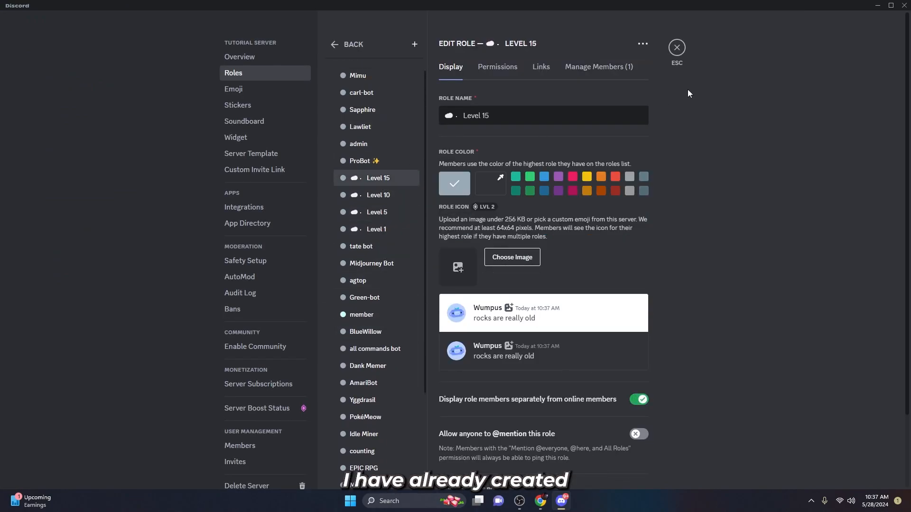
{"action": "left_click", "coordinate": [677, 48]}
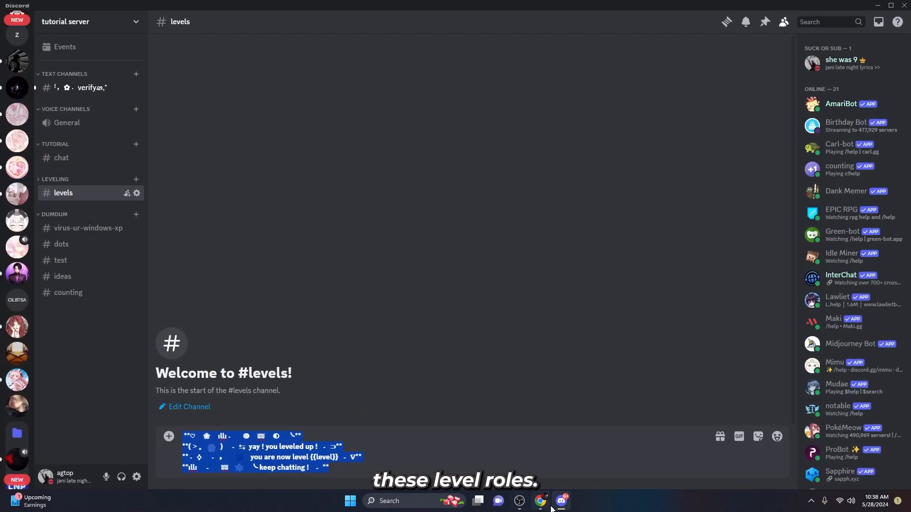
- Switch on Stack Roles under Role Rewards and reload so the level roles appear
{"action": "left_click", "coordinate": [540, 501]}
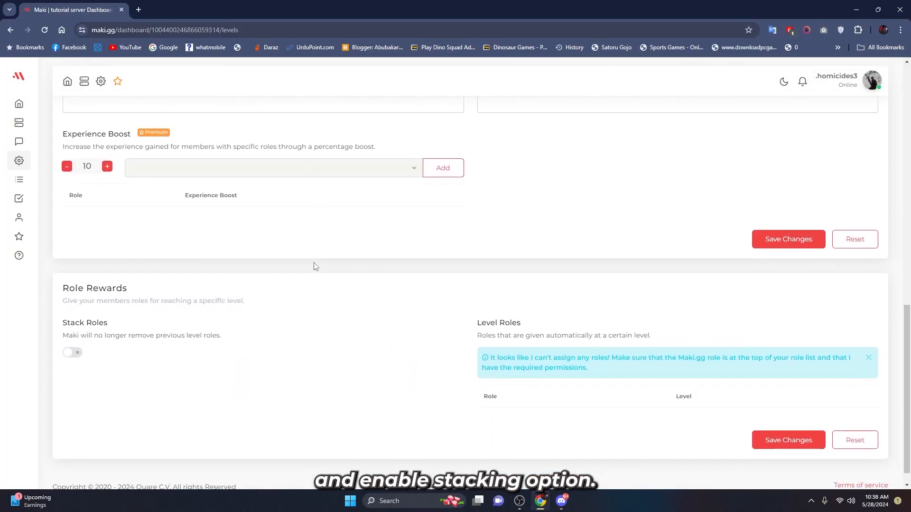
{"action": "scroll", "scroll_direction": "down", "scroll_amount": 3}
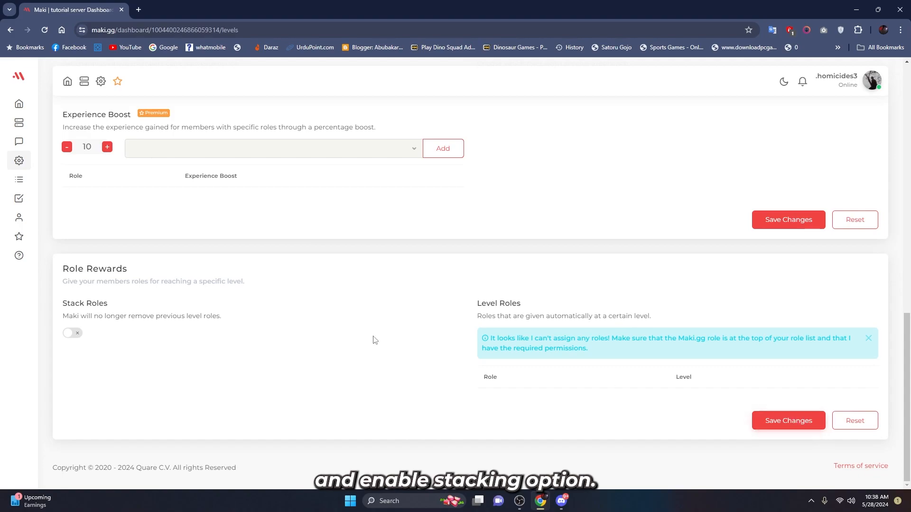
{"action": "left_click", "coordinate": [72, 332]}
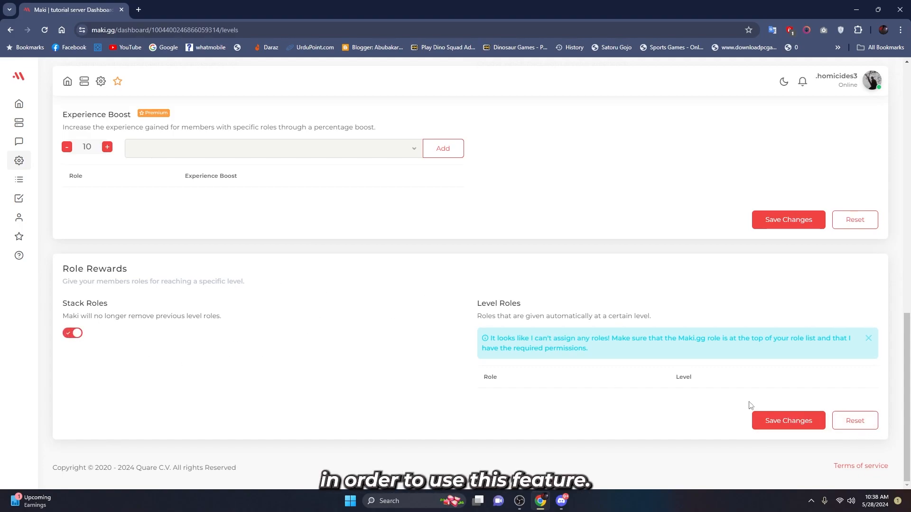
{"action": "mouse_move", "coordinate": [501, 372]}
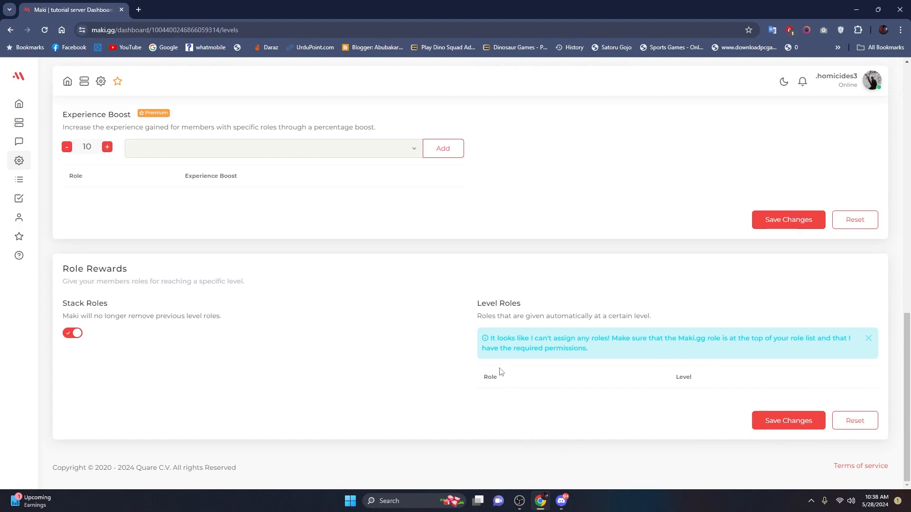
{"action": "left_click_drag", "start_coordinate": [490, 338], "coordinate": [649, 338]}
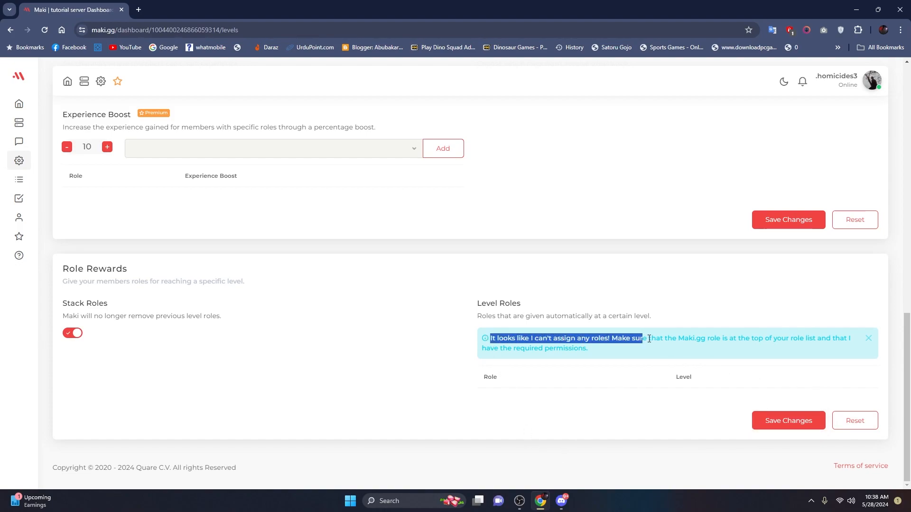
{"action": "left_click", "coordinate": [560, 501]}
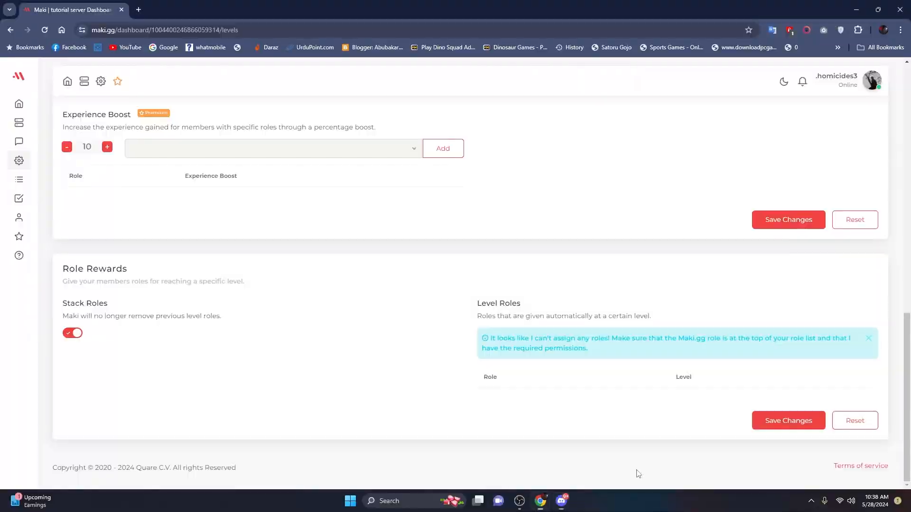
{"action": "left_click", "coordinate": [788, 421]}
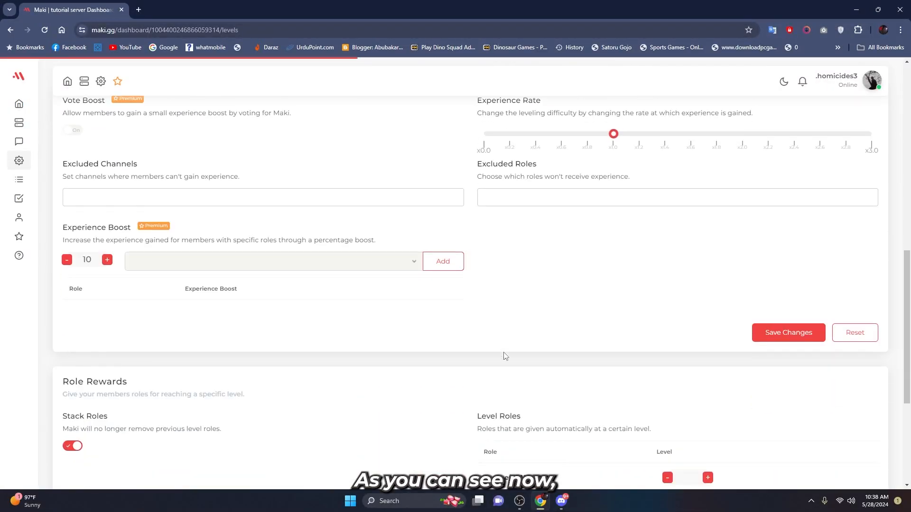
- Map the Level 1, 5, 10 and 15 roles to levels 1, 5, 10 and 15 and save
{"action": "scroll", "scroll_direction": "down", "scroll_amount": 3}
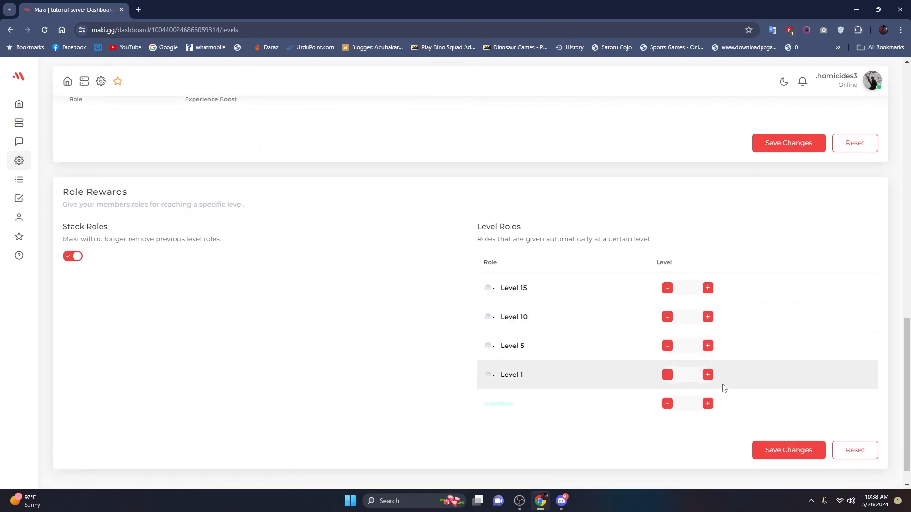
{"action": "left_click", "coordinate": [708, 374]}
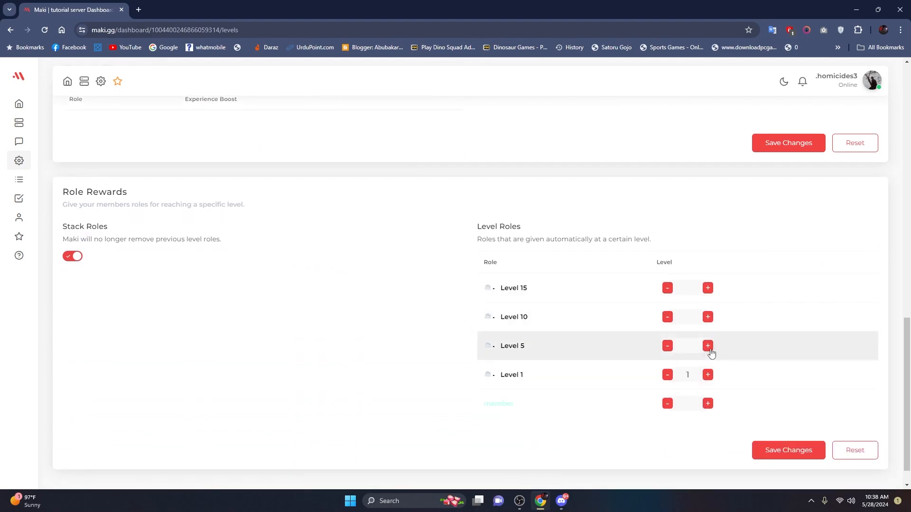
{"action": "left_click", "coordinate": [708, 346]}
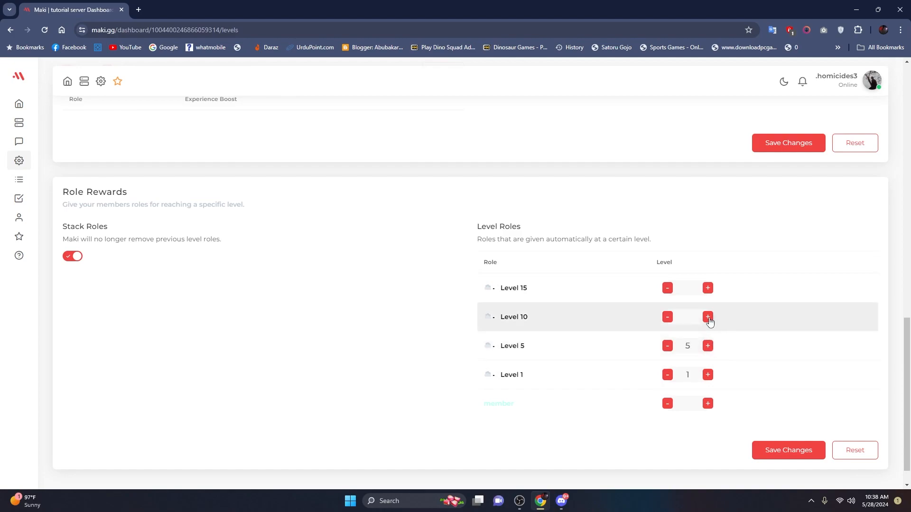
{"action": "left_click", "coordinate": [708, 316]}
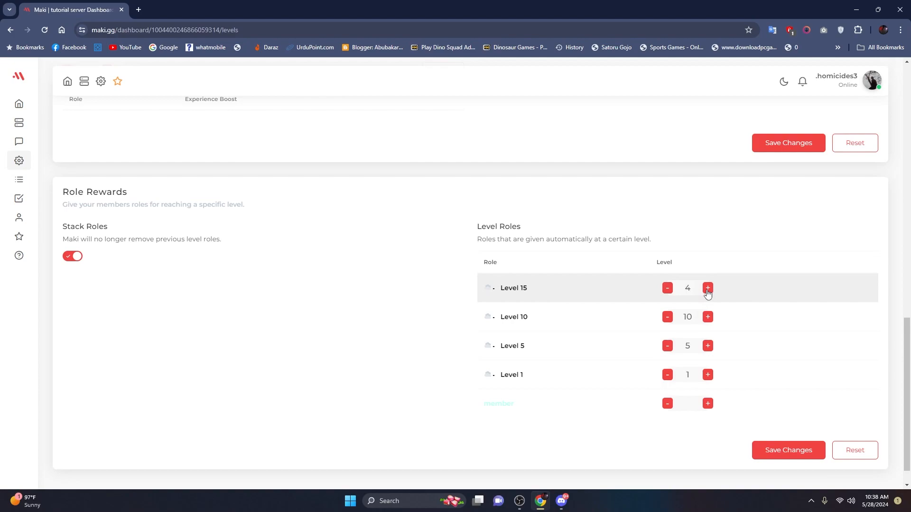
{"action": "left_click", "coordinate": [708, 288]}
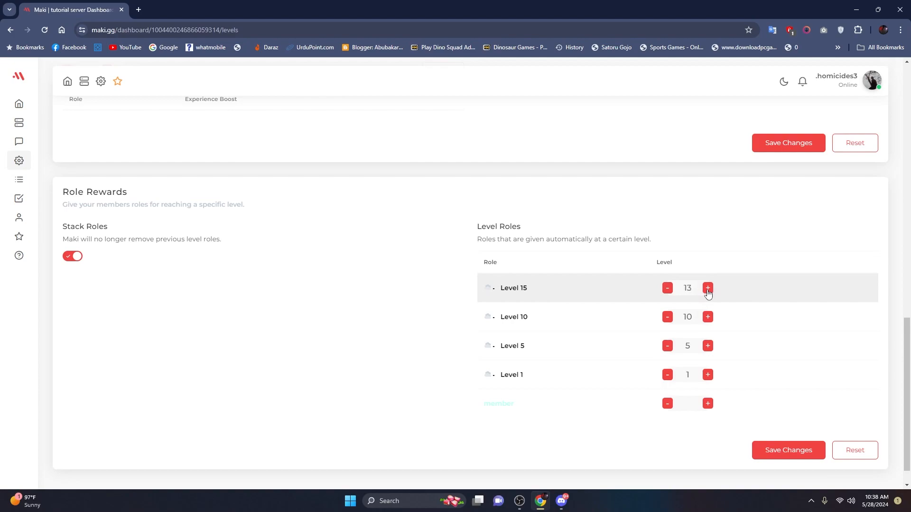
{"action": "left_click", "coordinate": [707, 288]}
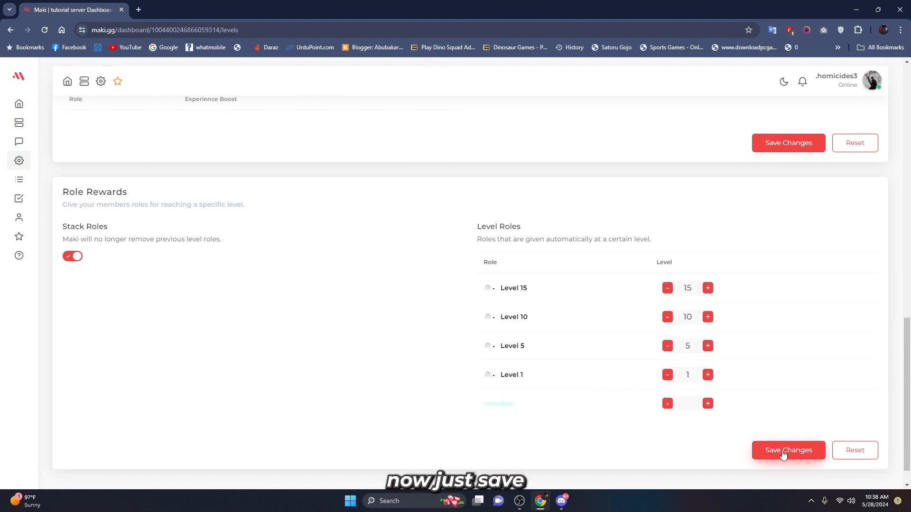
{"action": "left_click", "coordinate": [788, 450]}
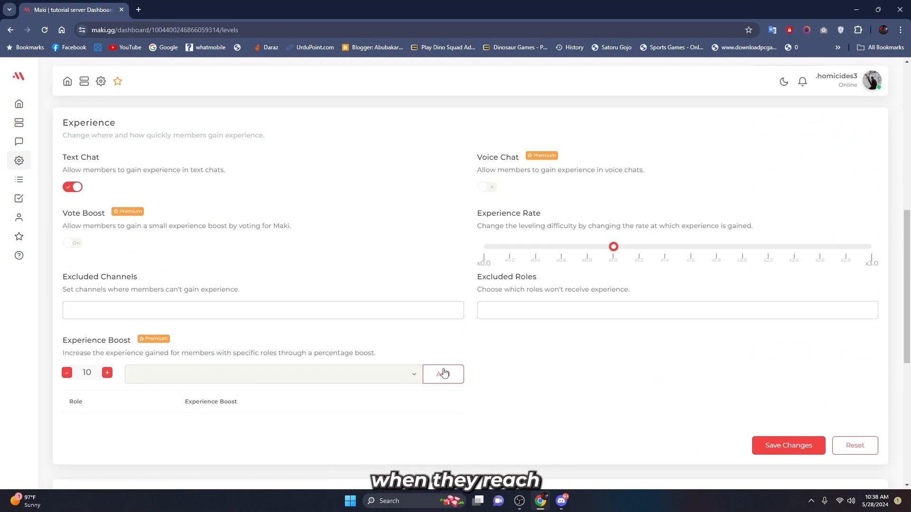
{"action": "mouse_move", "coordinate": [342, 294]}
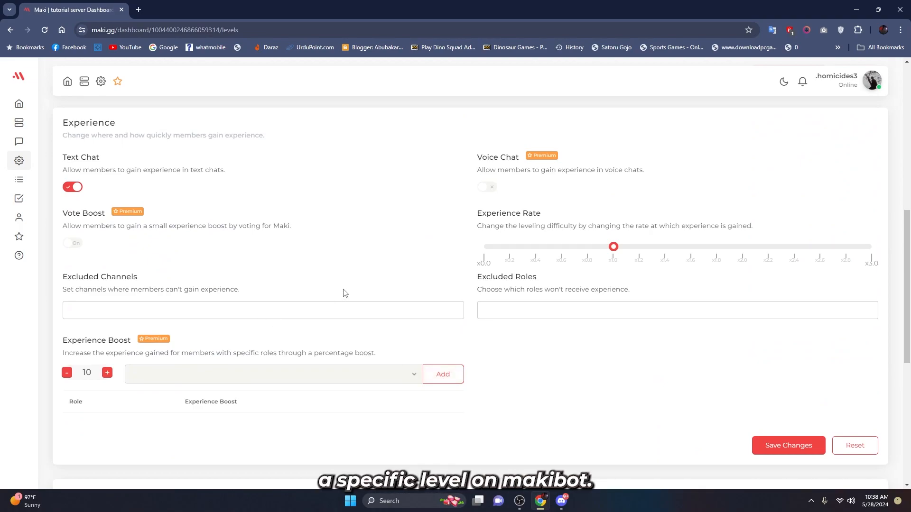
{"action": "left_click", "coordinate": [263, 310]}
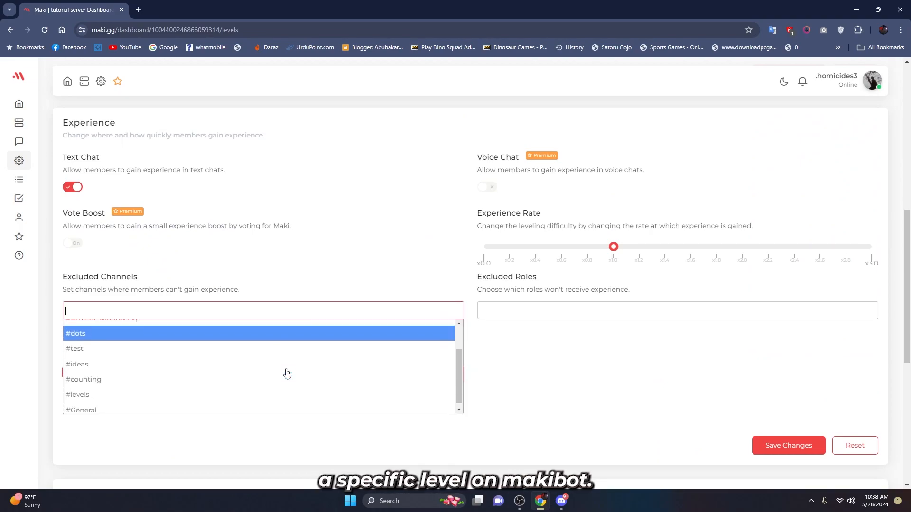
{"action": "mouse_move", "coordinate": [294, 391]}
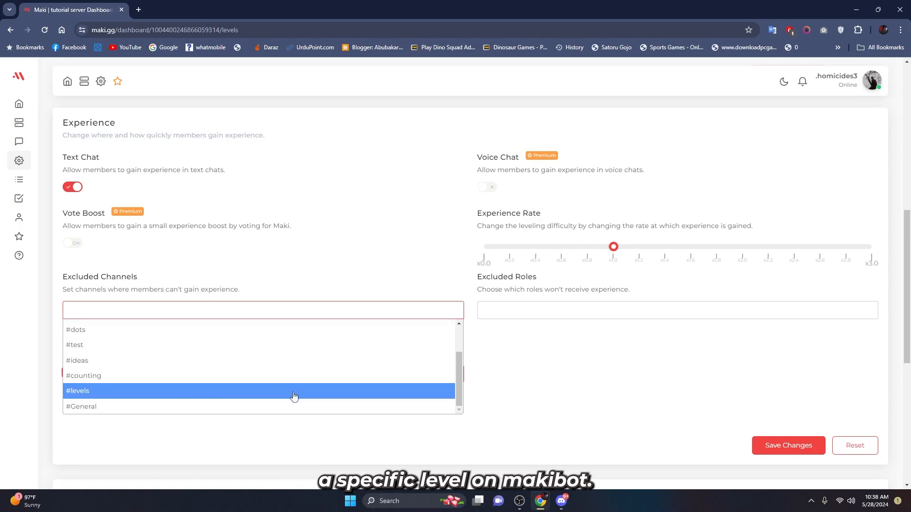
{"action": "mouse_move", "coordinate": [215, 406]}
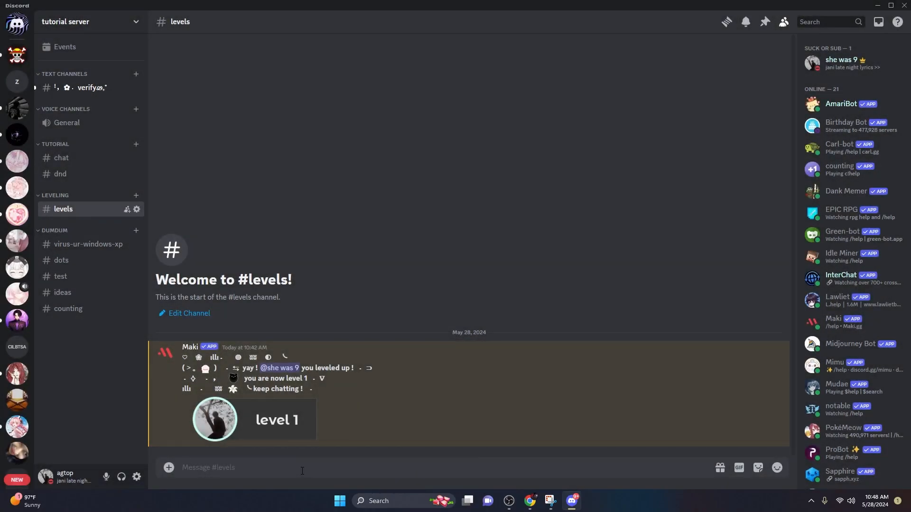
- Enter /rank in #levels to bring up the rank command under Maki's level-up message
{"action": "type", "text": "/rank"}
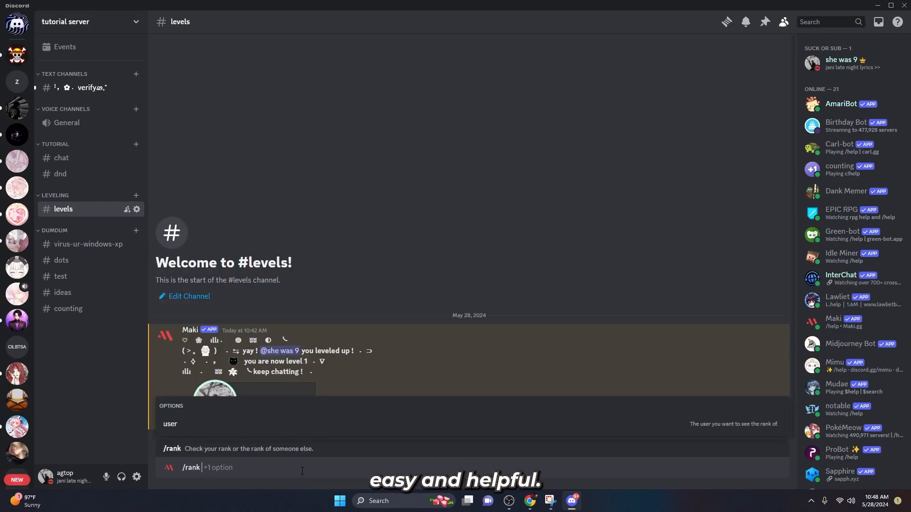